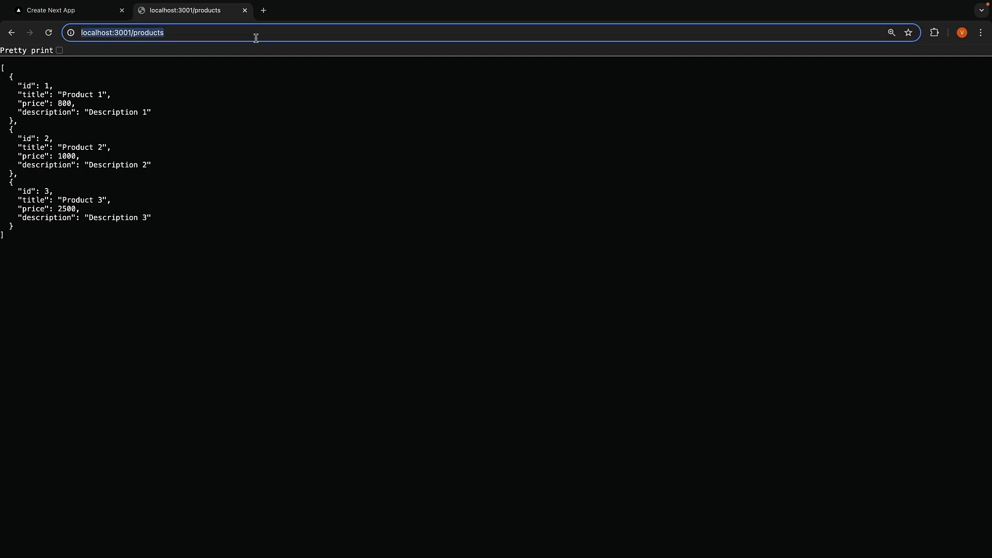
pyautogui.moveTo(137, 194)
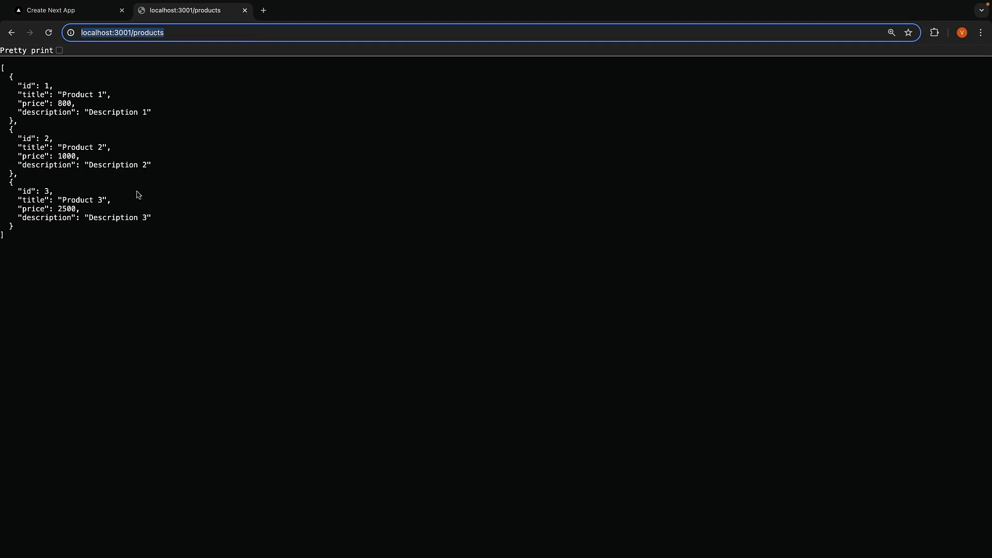
pyautogui.moveTo(150, 273)
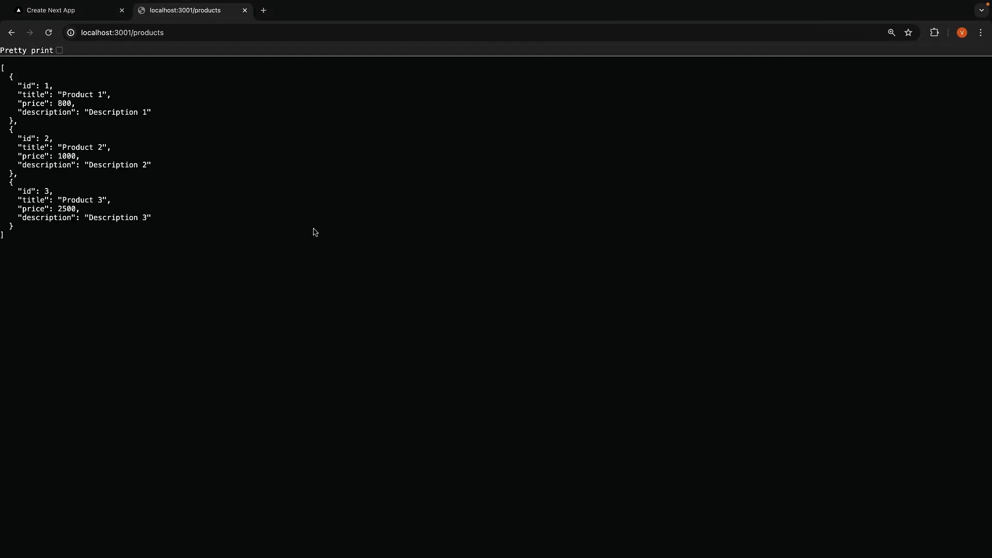
pyautogui.moveTo(304, 295)
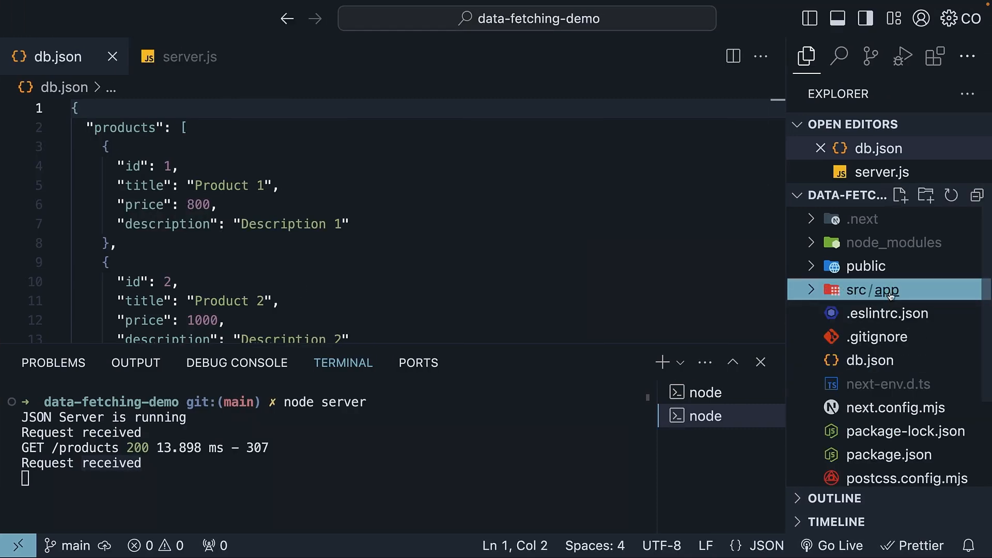
# - Create a new file products/page.tsx inside src/app
pyautogui.click(899, 195)
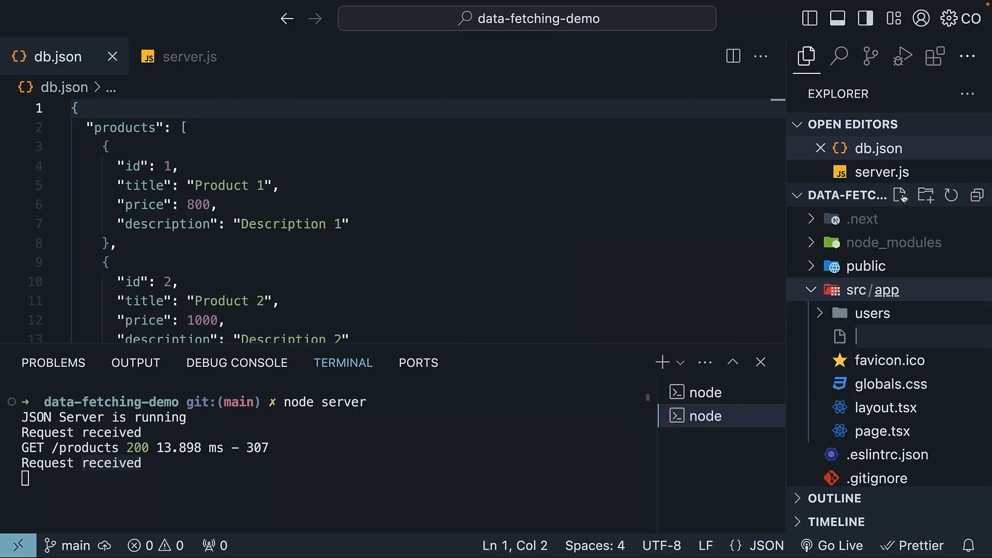
pyautogui.write('products/page.')
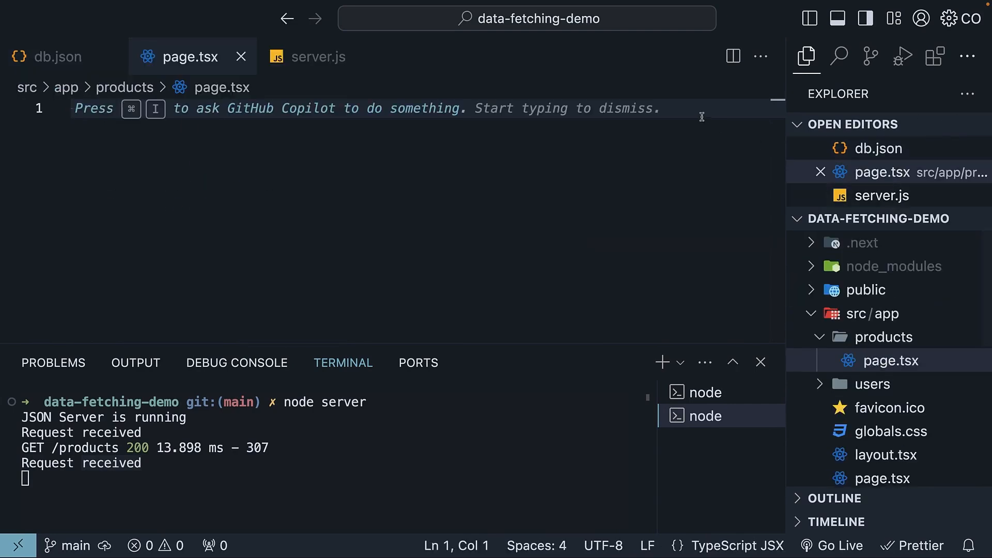
# - Insert the Next.js page component snippet from Pieces and rename the function ProductsPage
pyautogui.click(935, 57)
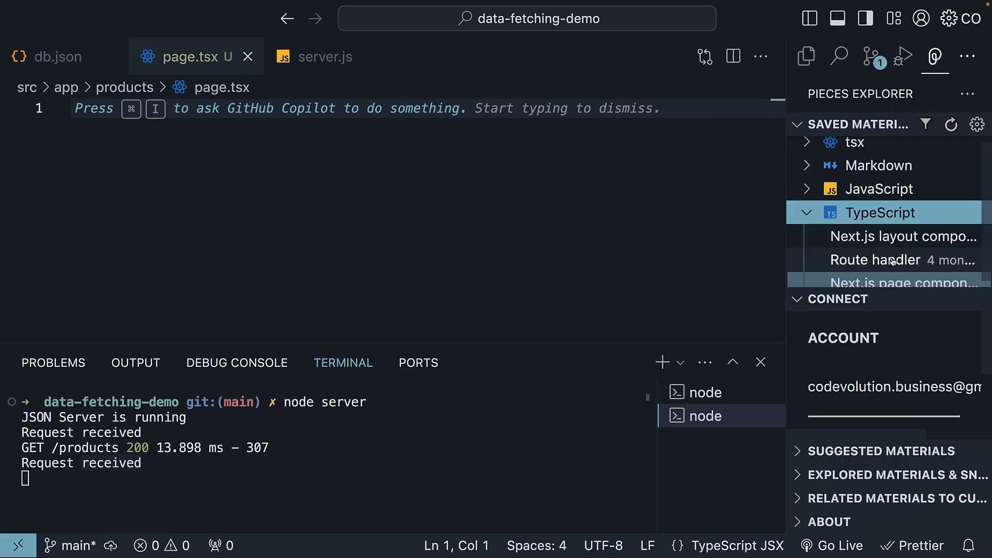
pyautogui.rightClick(885, 282)
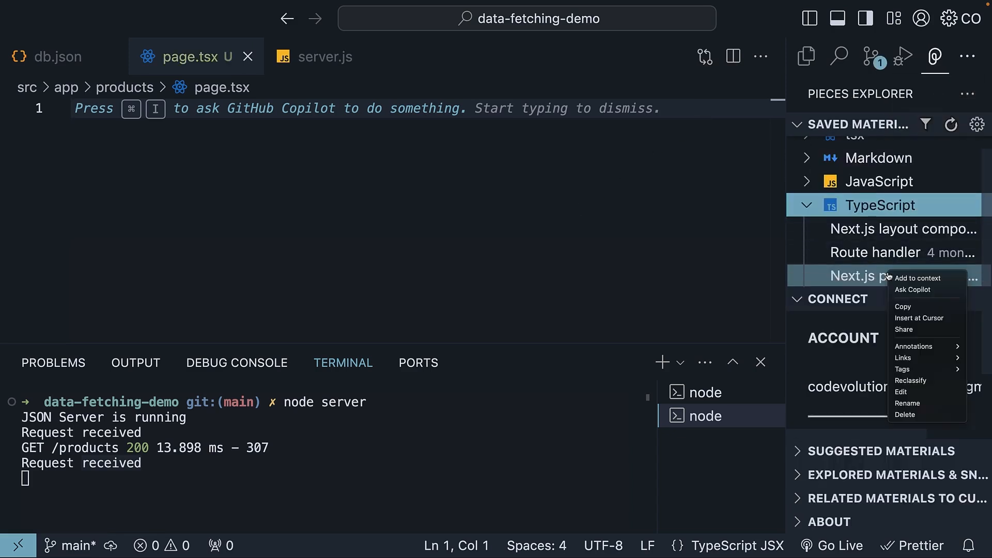
pyautogui.moveTo(919, 318)
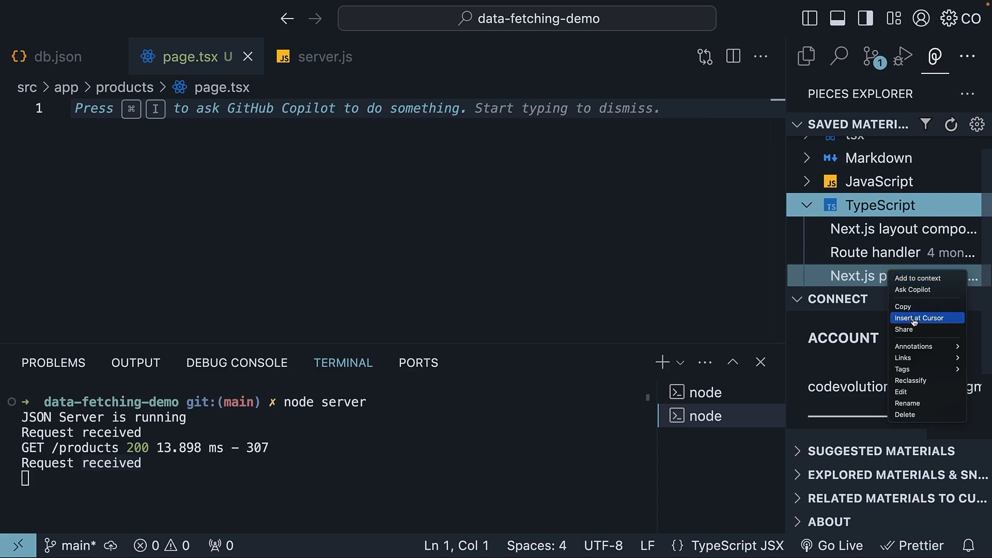
pyautogui.click(918, 318)
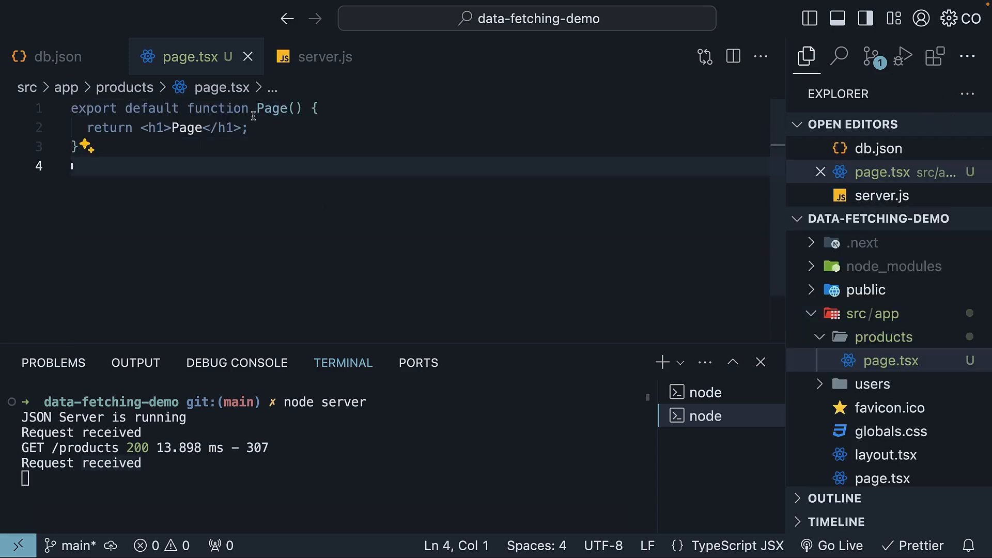
pyautogui.write('ProductsP')
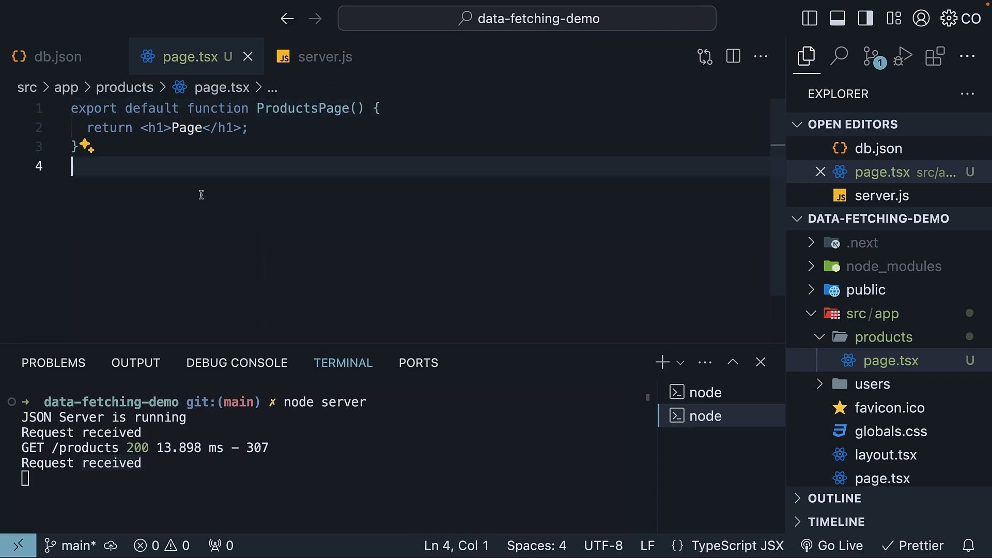
# - Add a Product type with title, price and description fields above ProductsPage, checking db.json
pyautogui.click(196, 108)
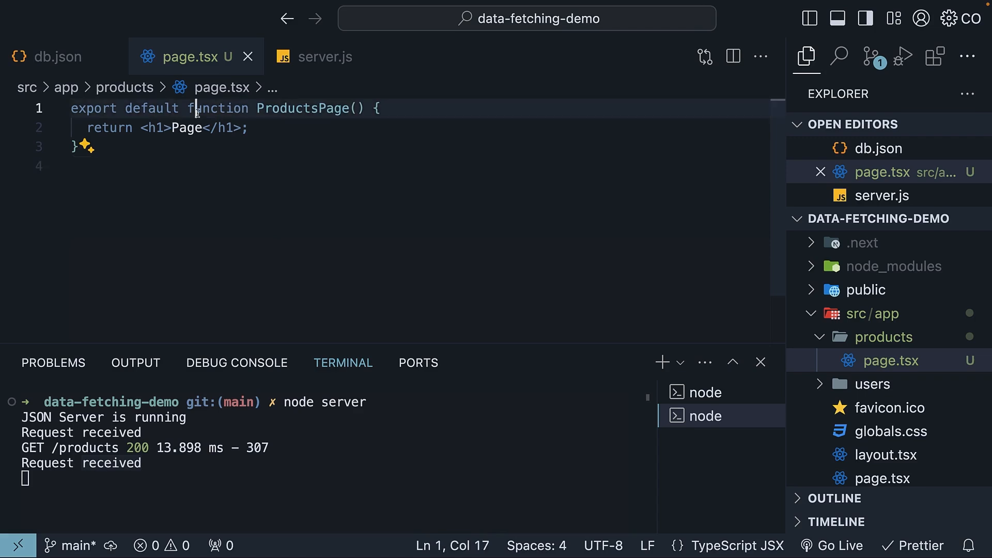
pyautogui.press('Enter')
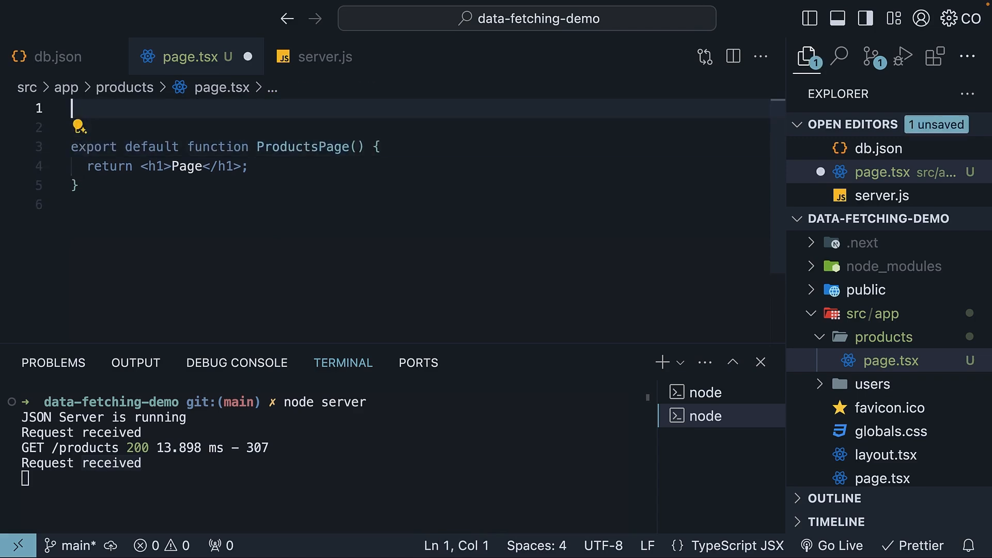
pyautogui.write('type Product')
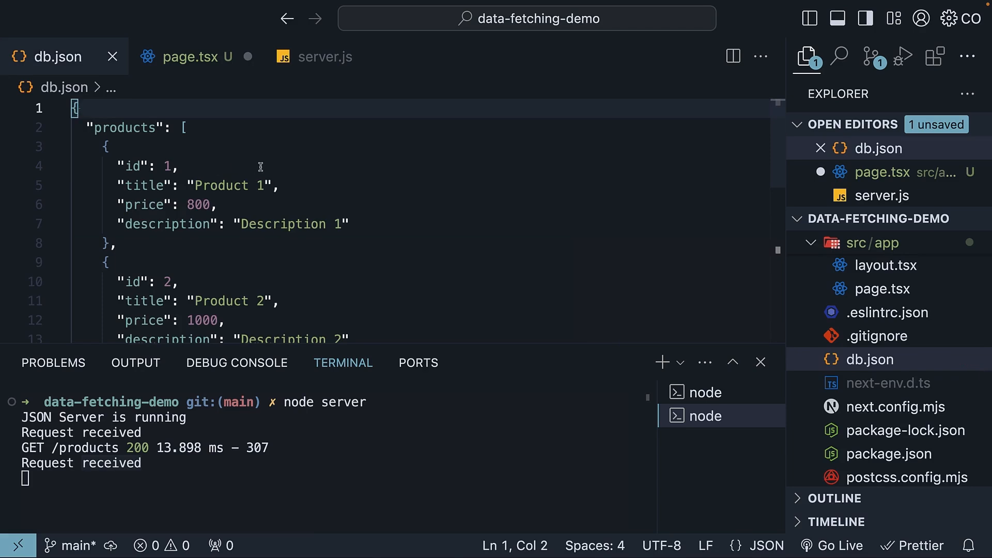
pyautogui.moveTo(249, 224)
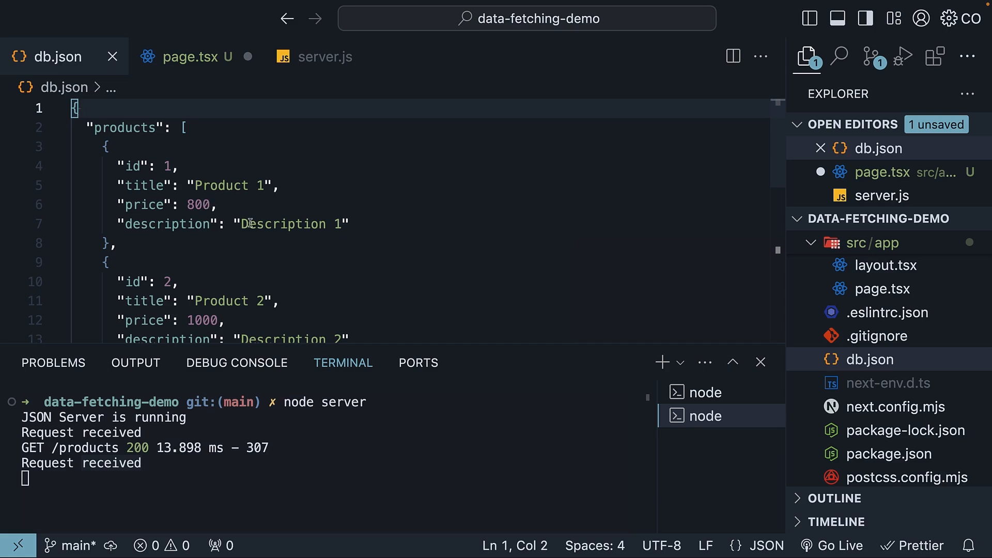
pyautogui.click(189, 56)
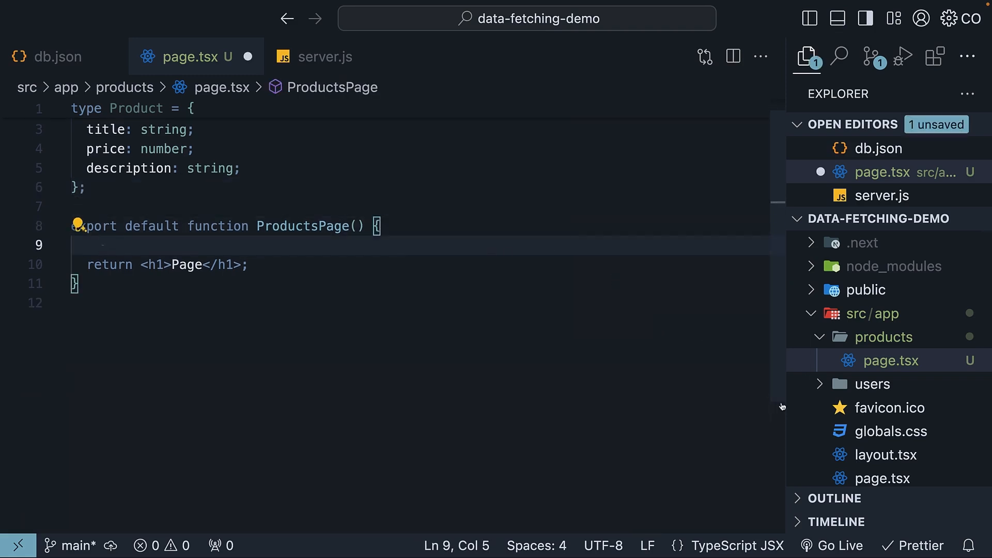
pyautogui.click(872, 383)
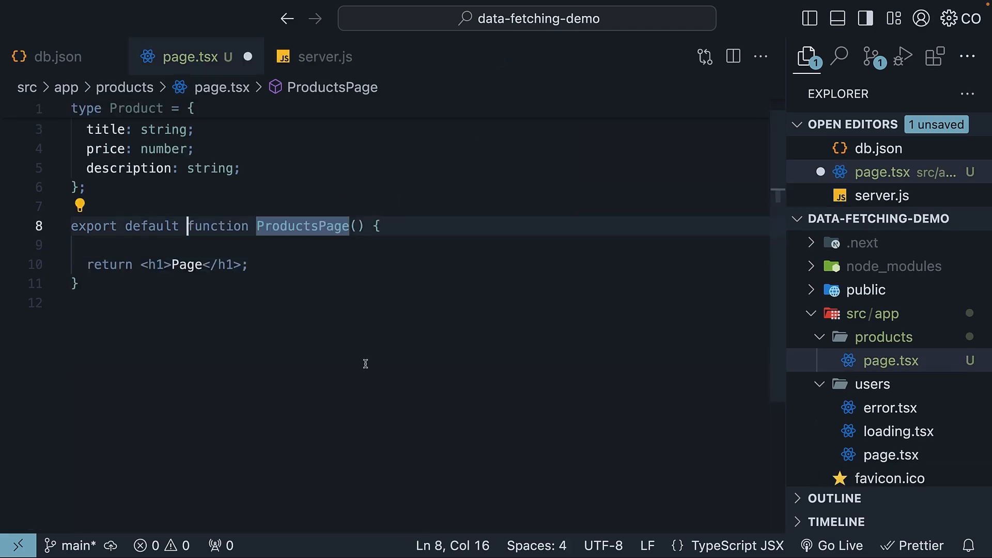
# - Make ProductsPage async, fetch localhost:3001/products, parse response.json() into products, and save
pyautogui.write('async')
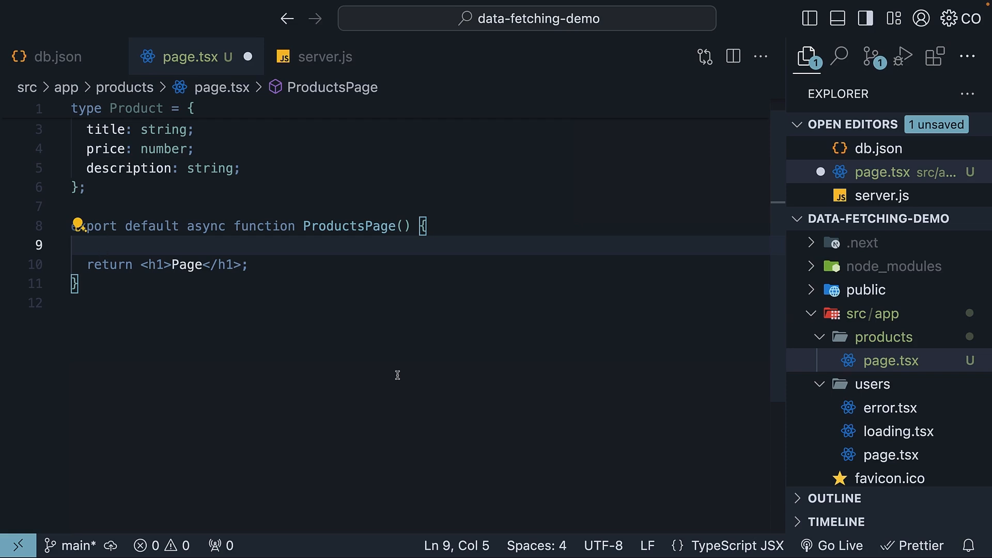
pyautogui.moveTo(368, 341)
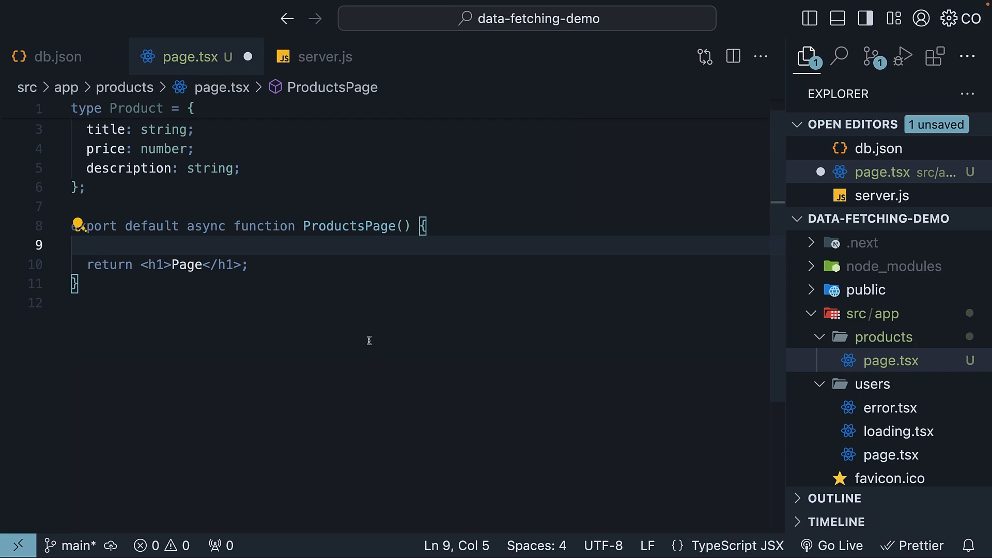
pyautogui.write('const respo')
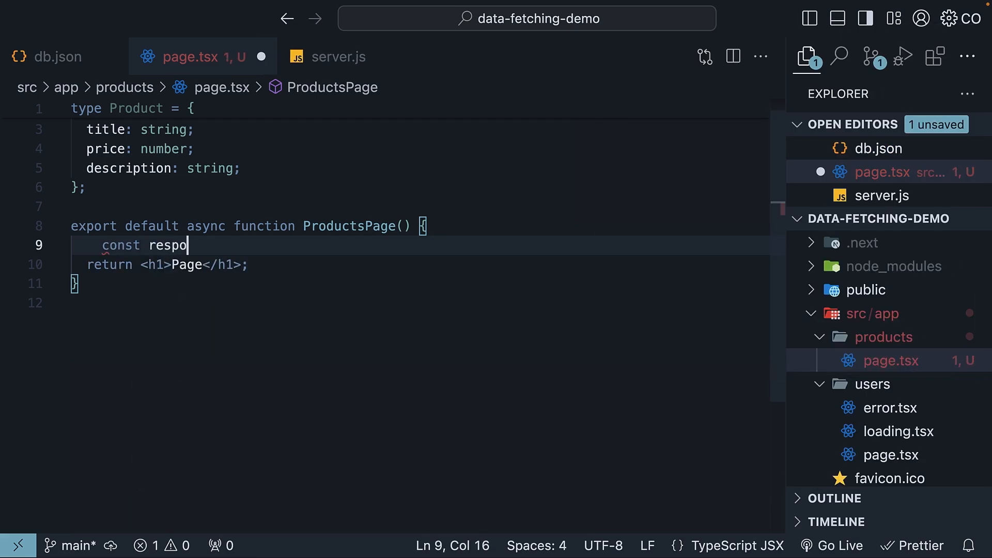
pyautogui.write('nse = await fetch("http://localhost:3001/products')
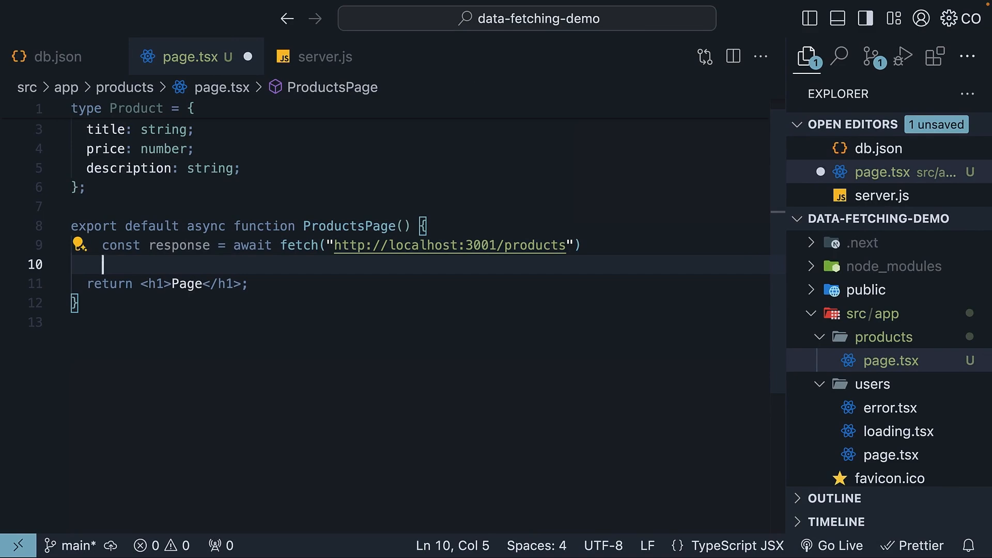
pyautogui.write('const producrs')
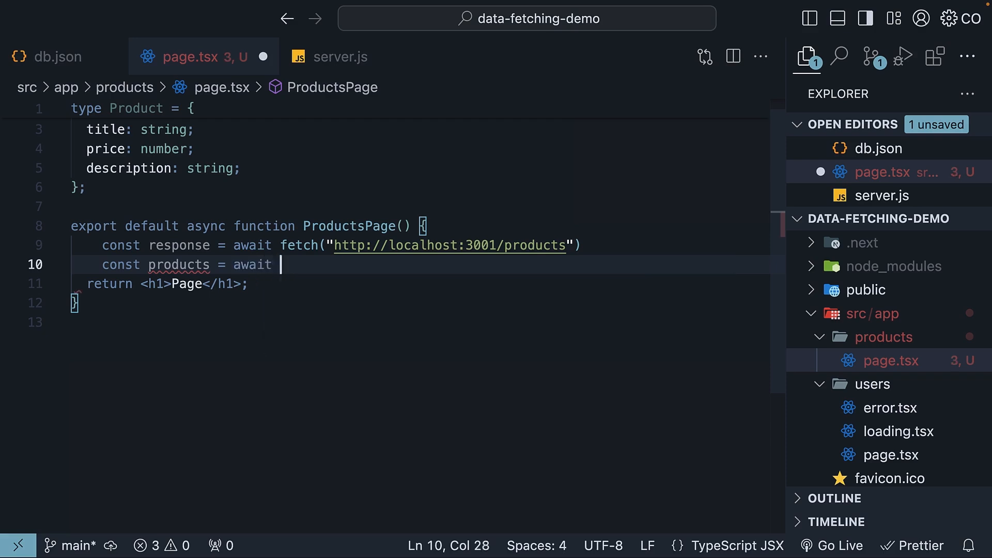
pyautogui.write('response.json();')
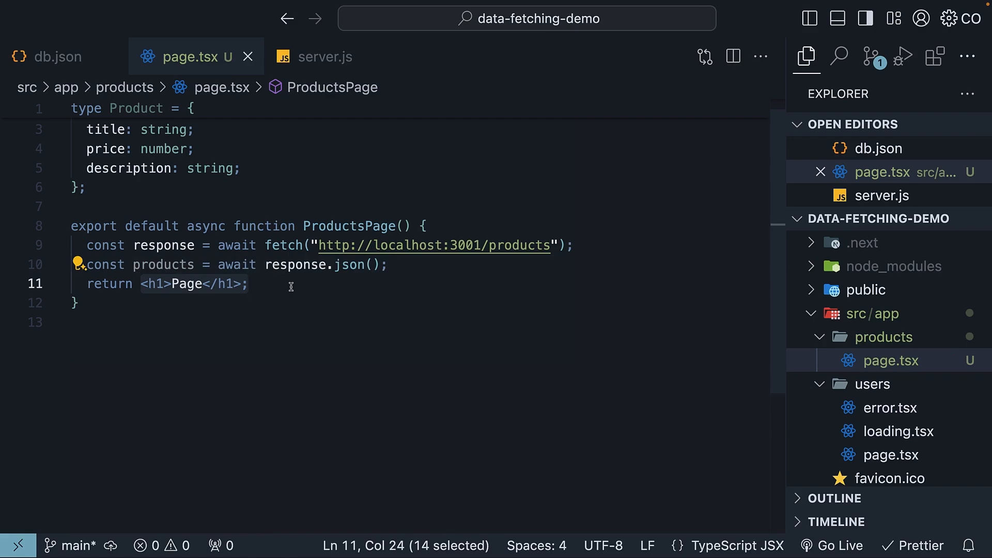
pyautogui.doubleClick(163, 265)
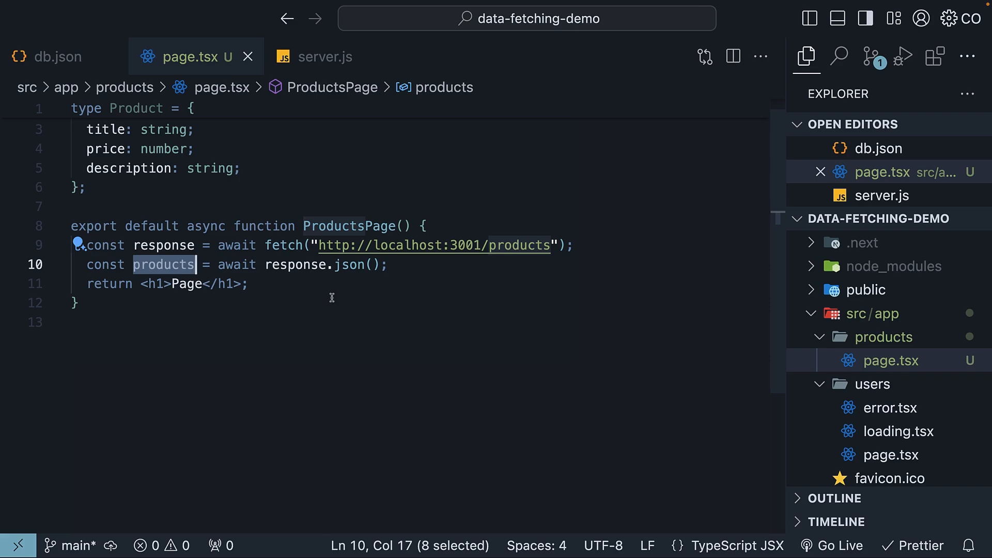
# - Return a ul mapping products to Tailwind-styled li cards with title, description and price
pyautogui.click(102, 269)
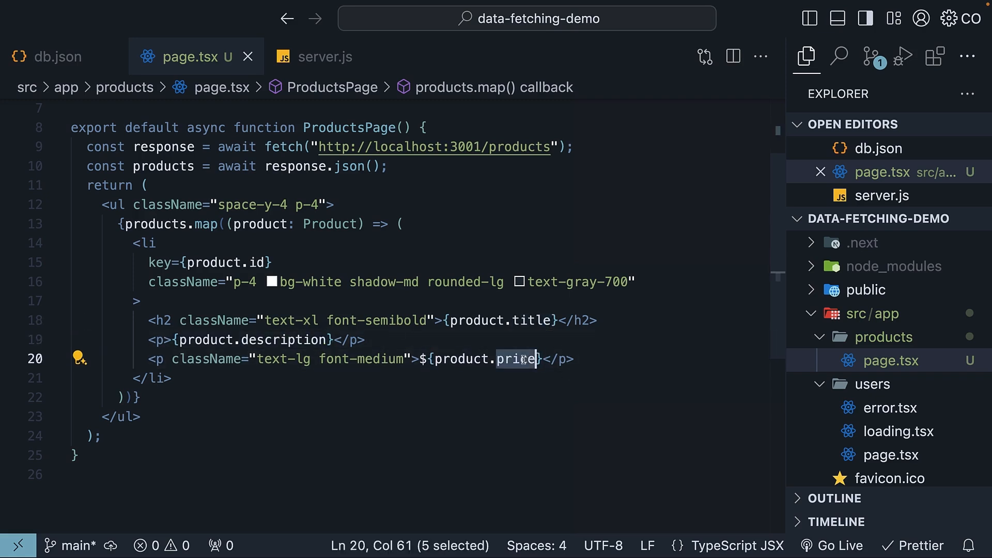
pyautogui.scroll(3)
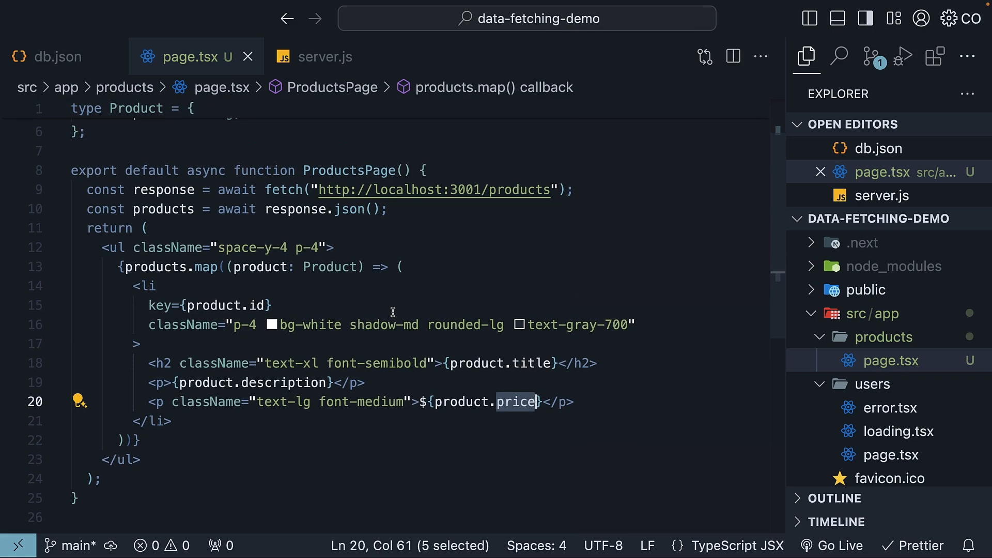
pyautogui.click(163, 306)
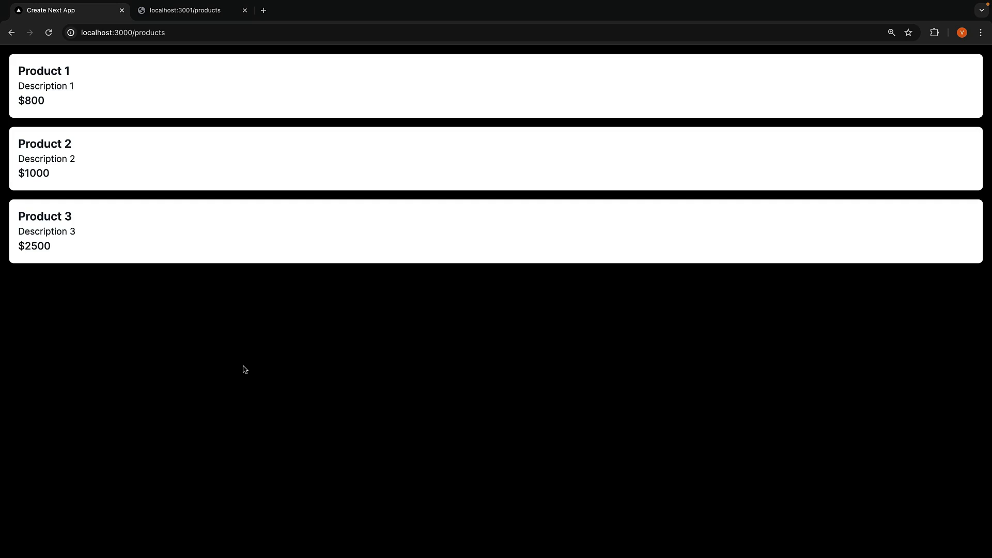
pyautogui.moveTo(78, 191)
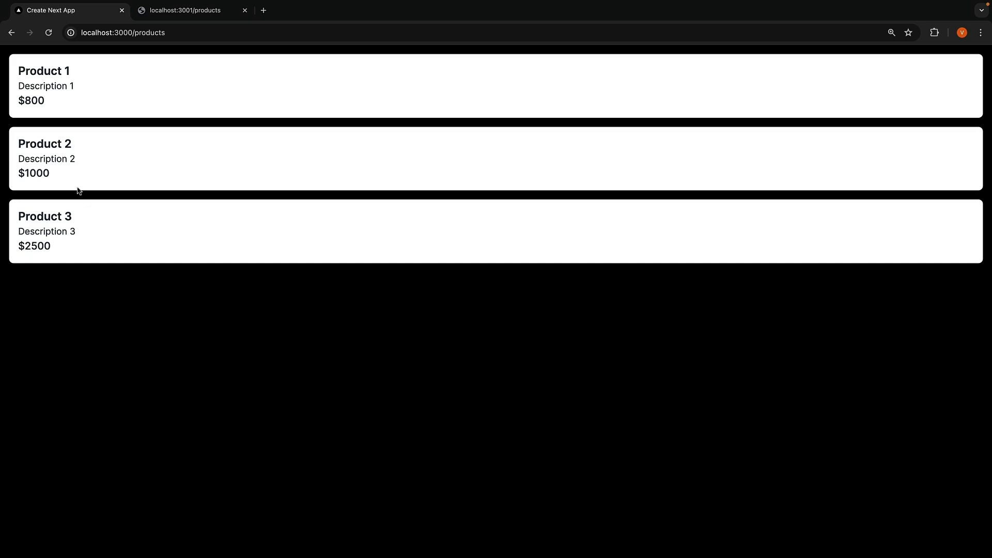
pyautogui.moveTo(239, 309)
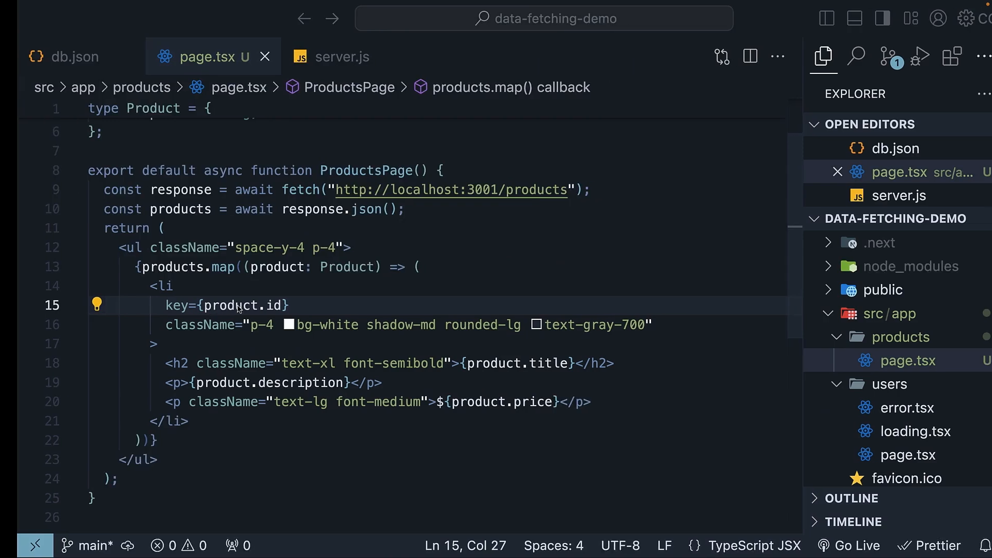
# - Change Product 1's price in db.json from 800 to 700
pyautogui.click(65, 56)
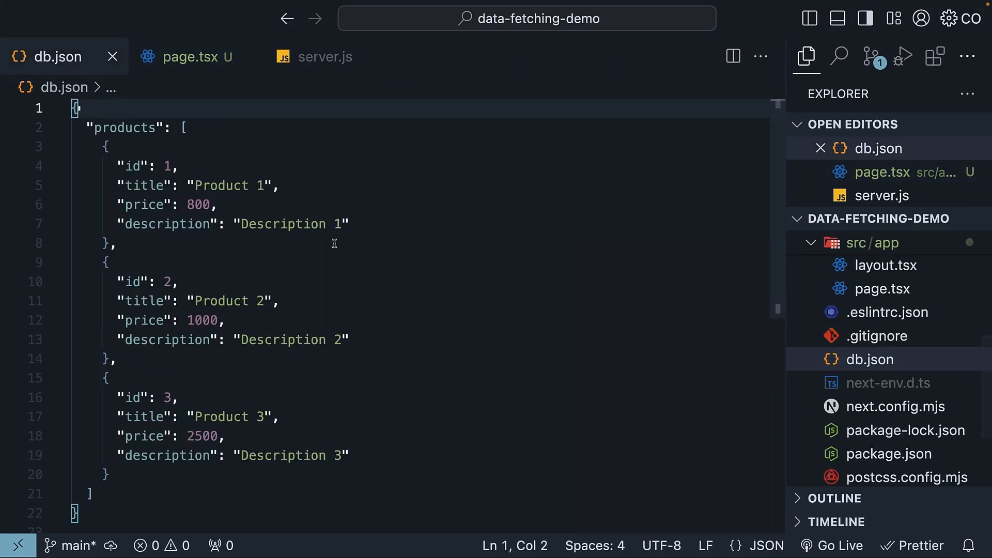
pyautogui.moveTo(329, 239)
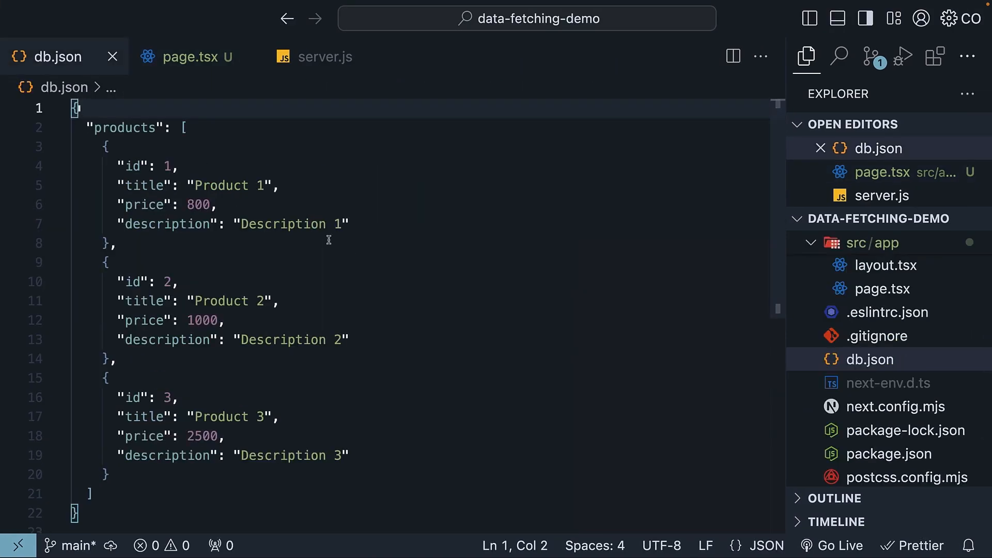
pyautogui.doubleClick(198, 204)
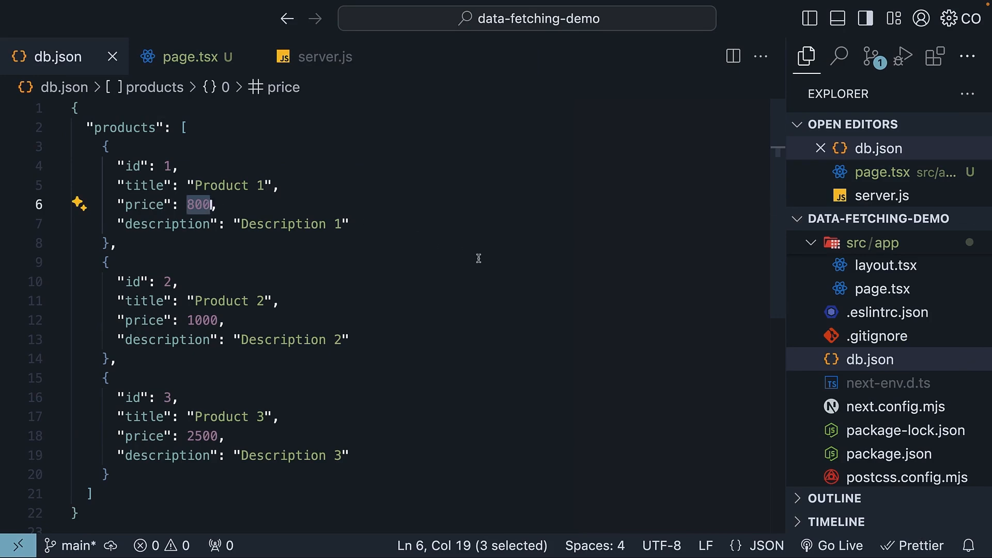
pyautogui.write('700')
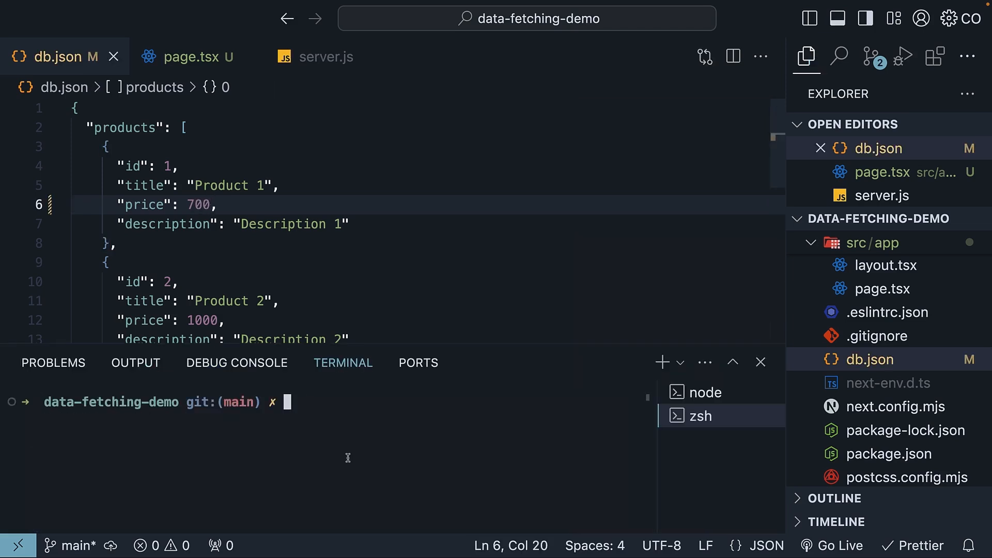
# - Restart the JSON server and confirm localhost:3001/products now shows price 700
pyautogui.write('node s')
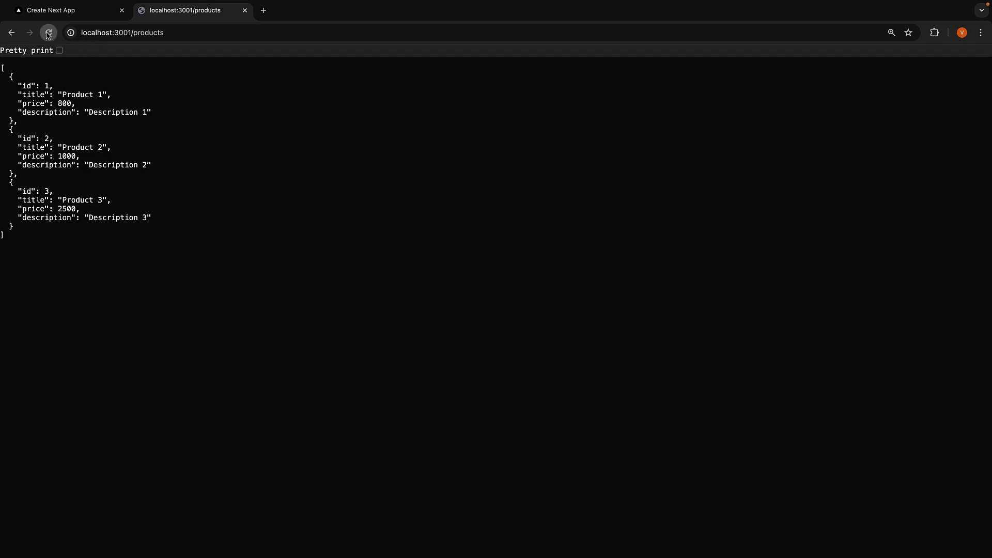
pyautogui.click(48, 32)
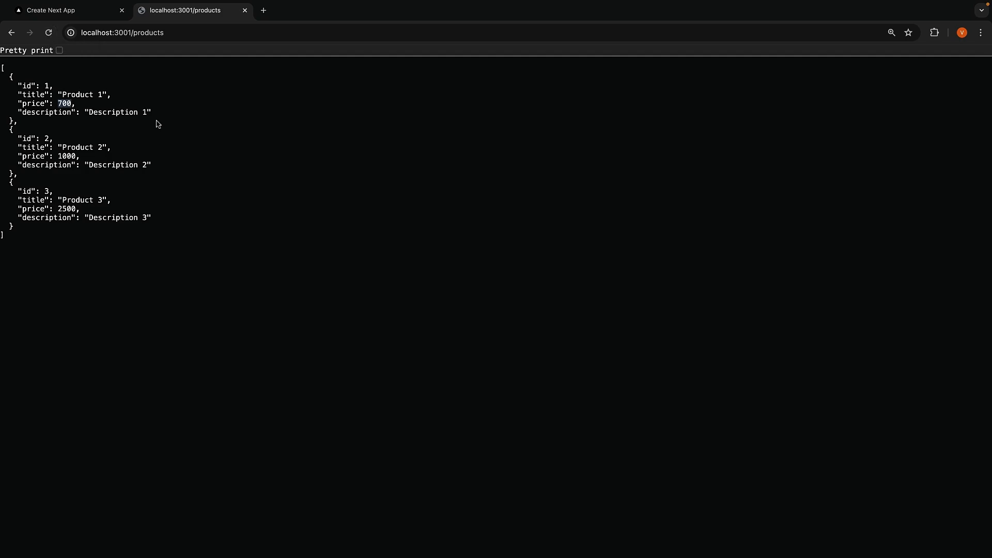
pyautogui.doubleClick(65, 104)
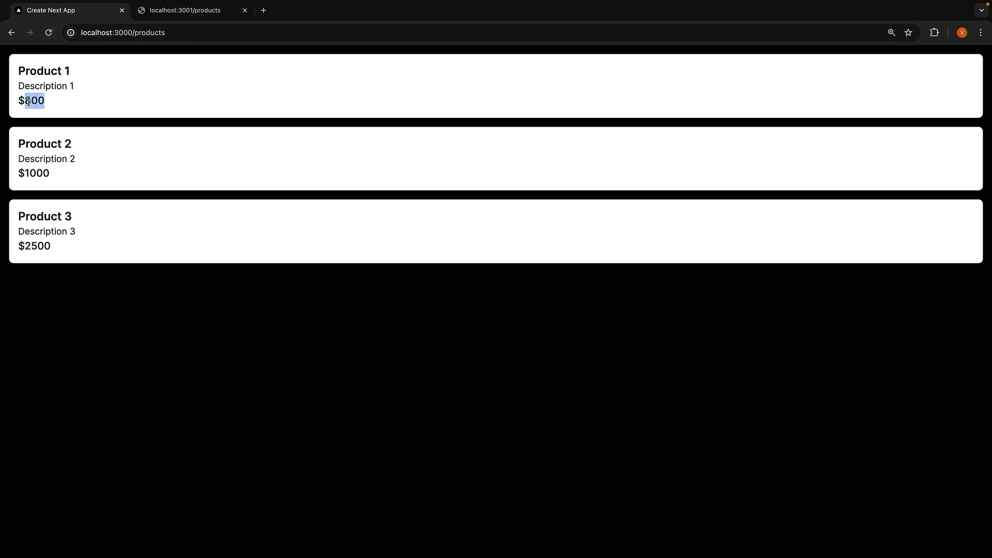
# - Reload the localhost:3000 products page, where Product 1 still shows $800
pyautogui.click(48, 32)
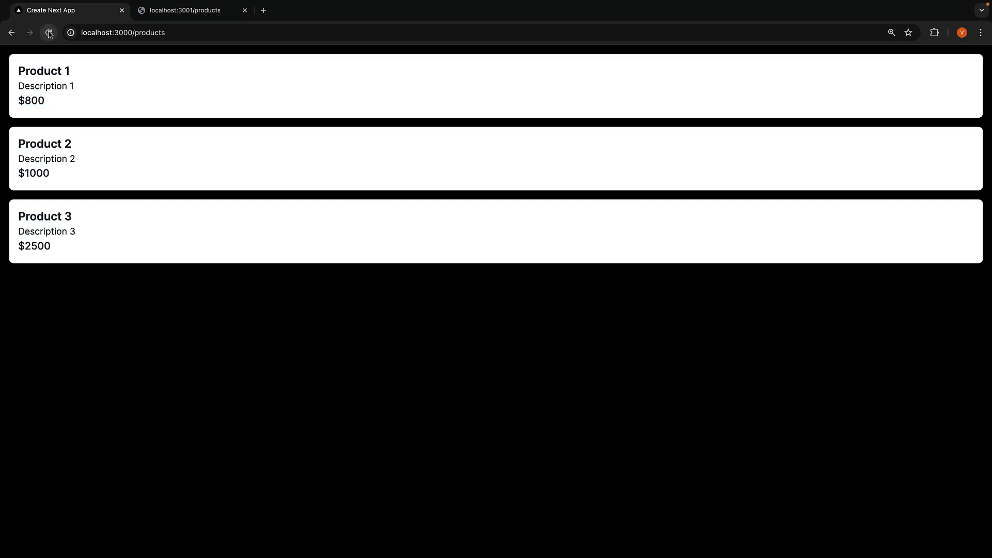
pyautogui.doubleClick(36, 101)
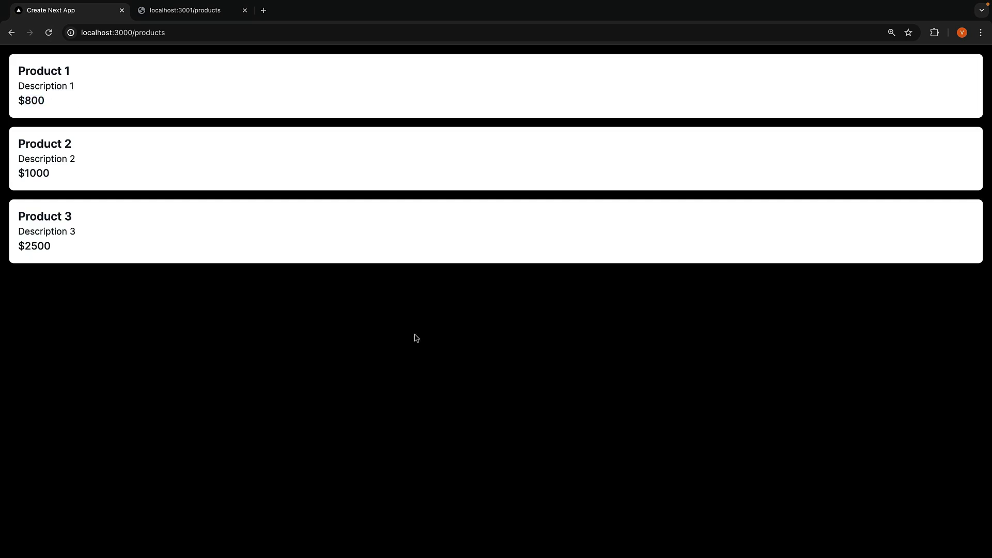
pyautogui.moveTo(111, 187)
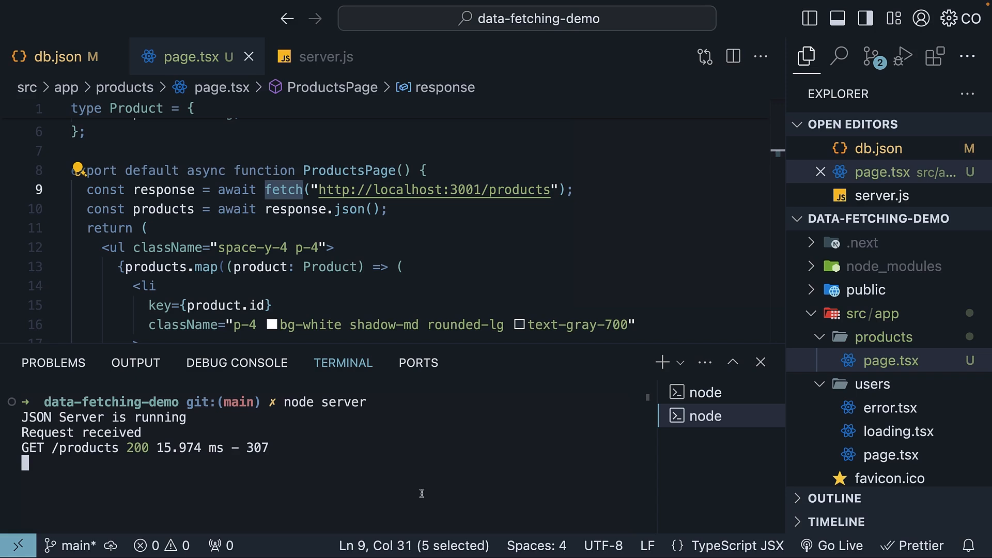
pyautogui.moveTo(188, 456)
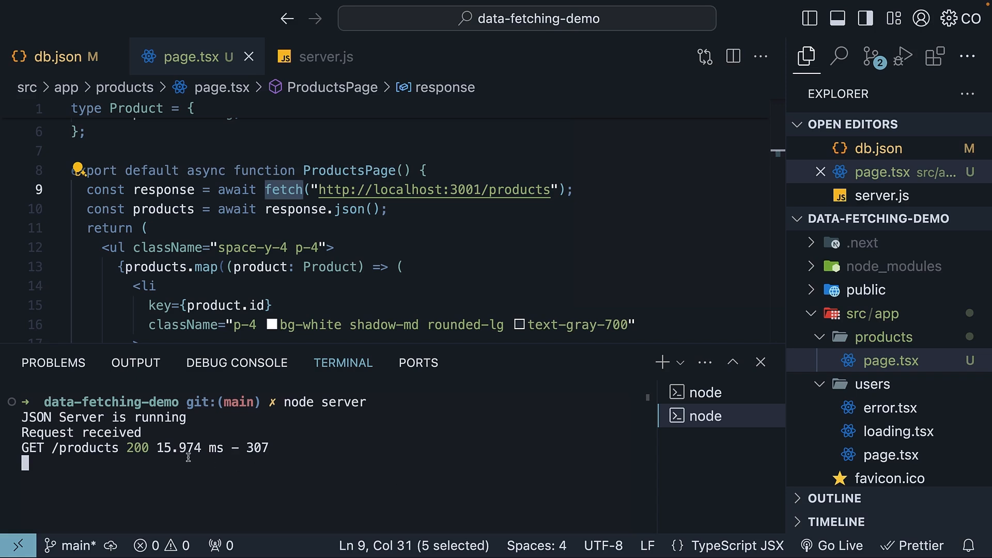